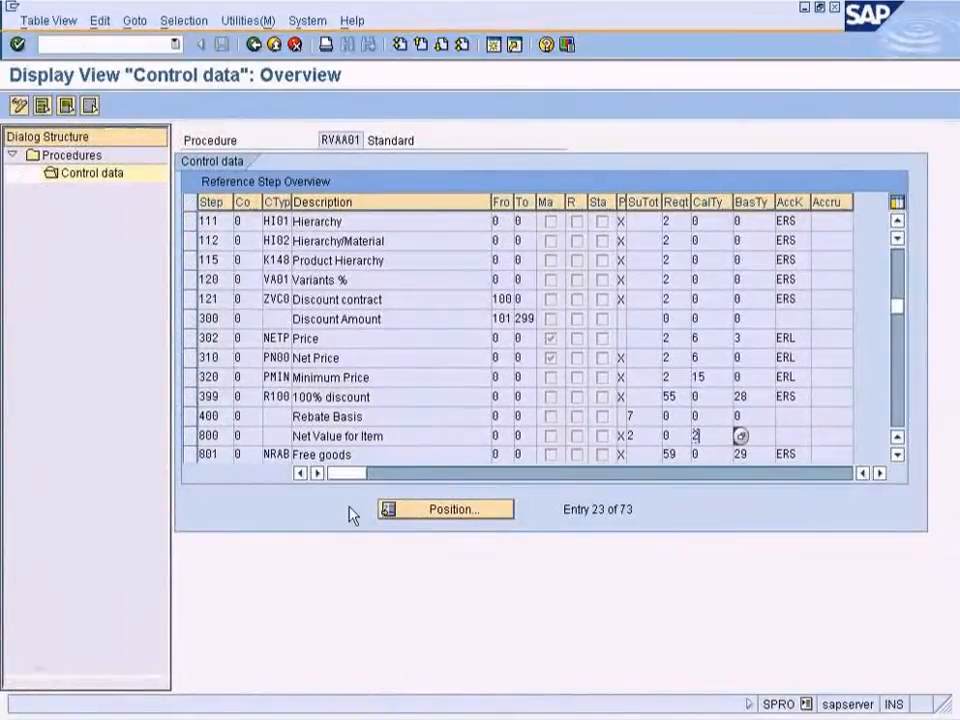
Step: Switch to the ZSUN entries session and locate the Net value routine in the list
click(44, 104)
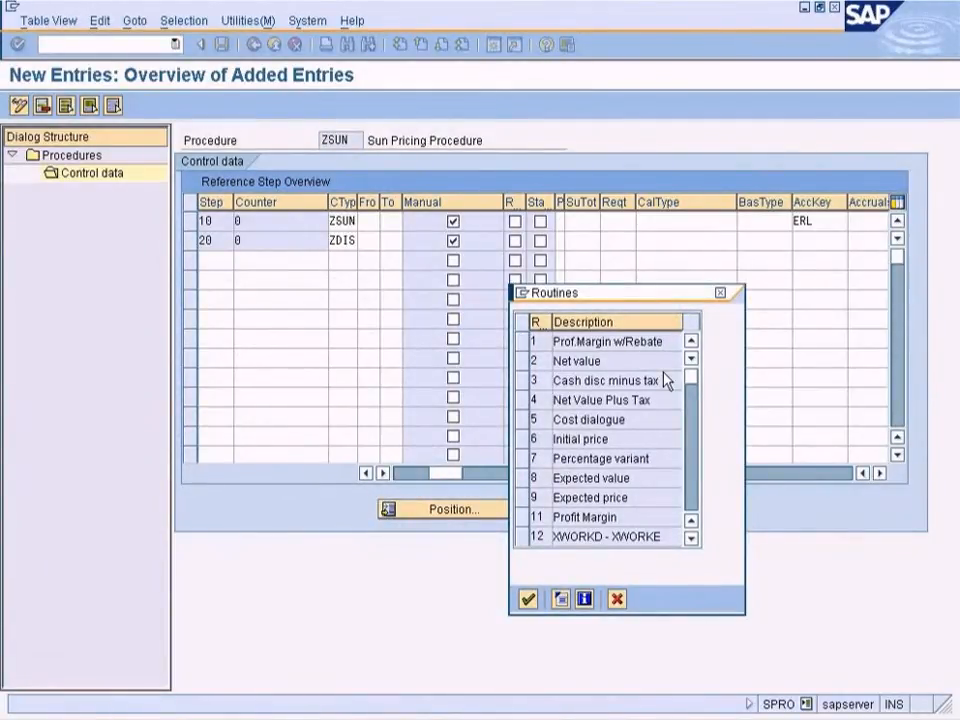
mouse_move(696, 464)
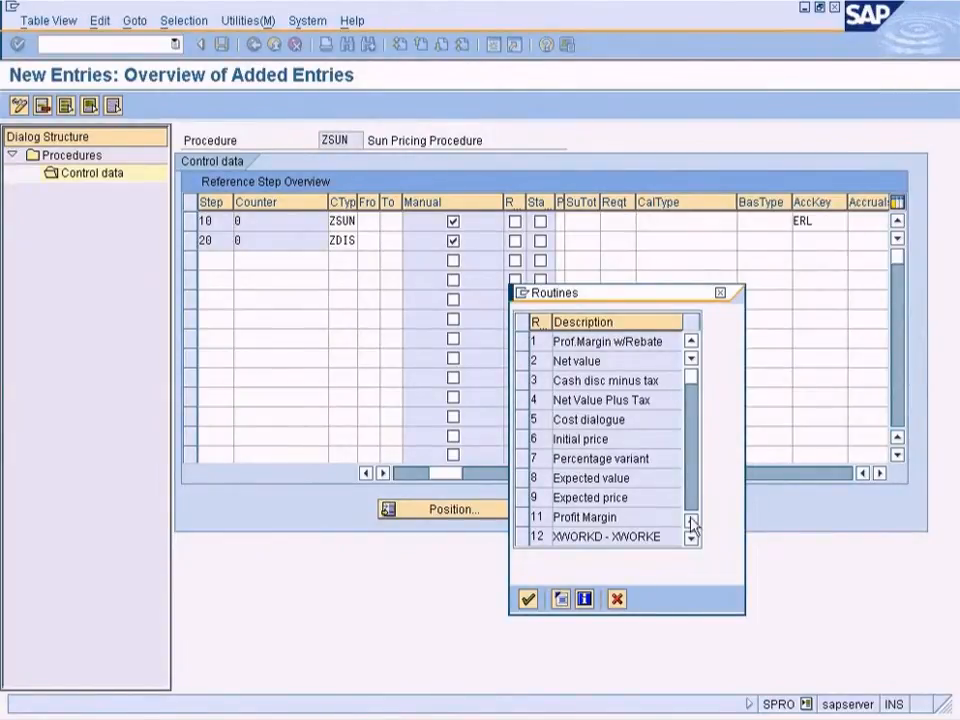
click(576, 360)
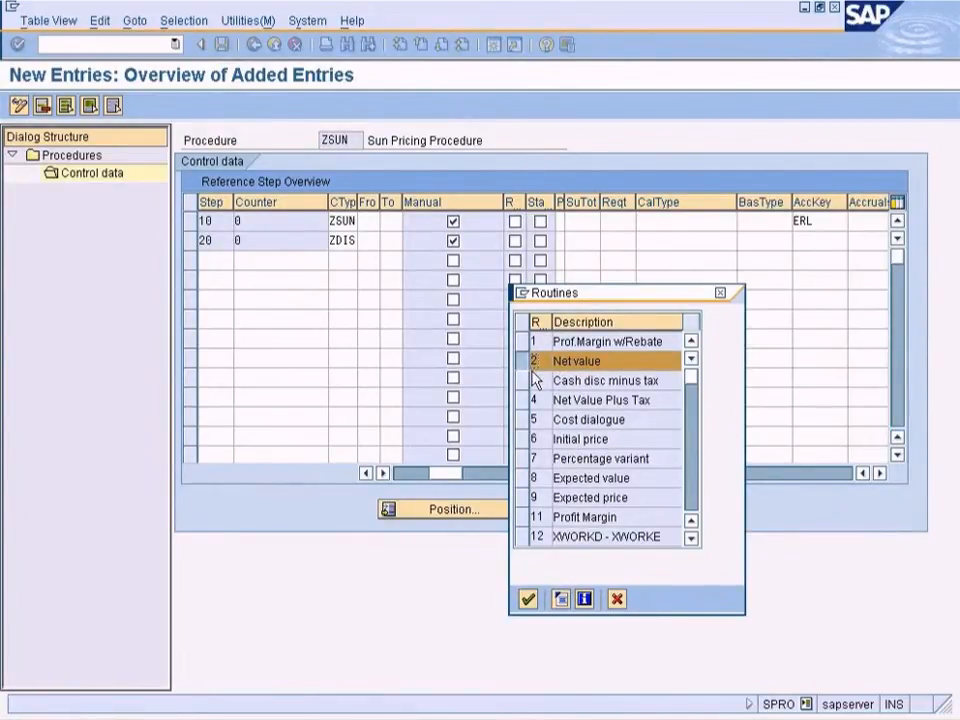
mouse_move(576, 490)
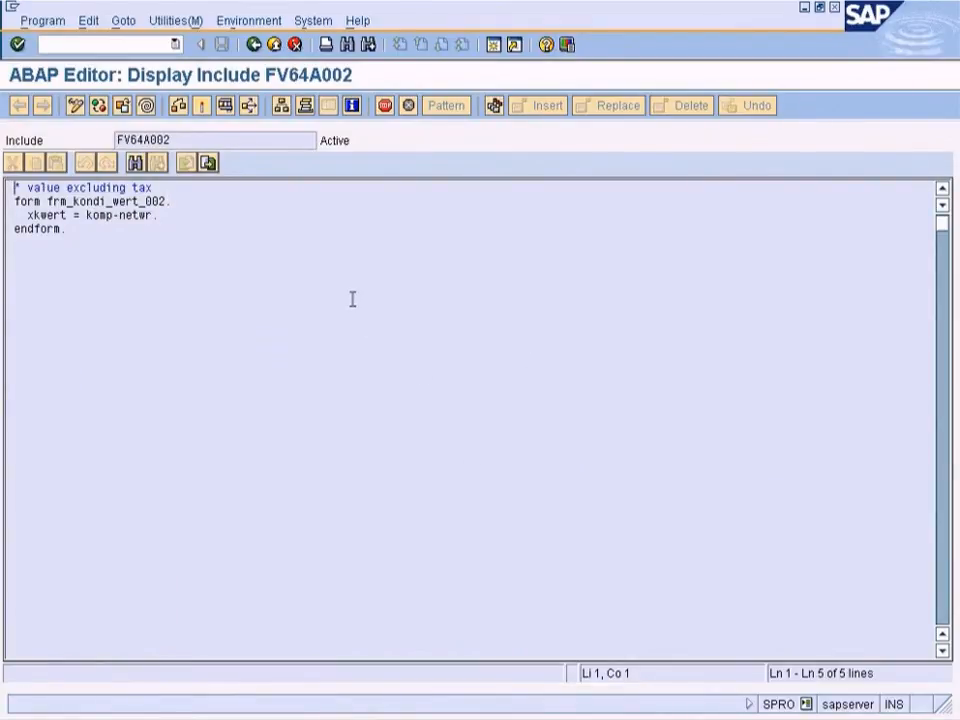
mouse_move(362, 264)
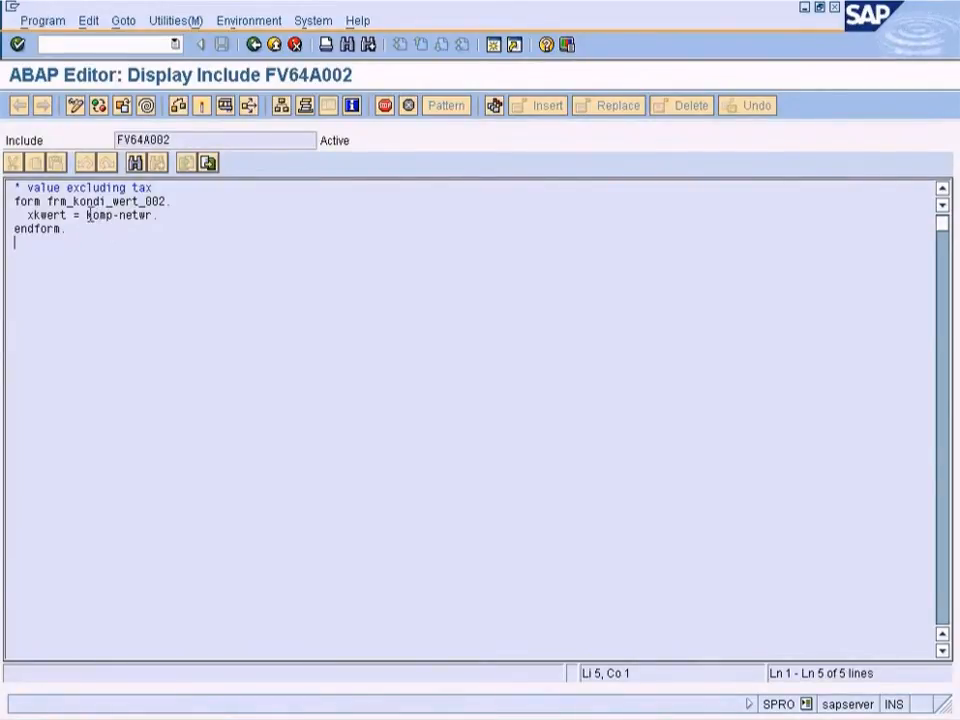
Step: Highlight the komp-netwr assignment in include FV64A002 to show where the net value comes from
click(68, 228)
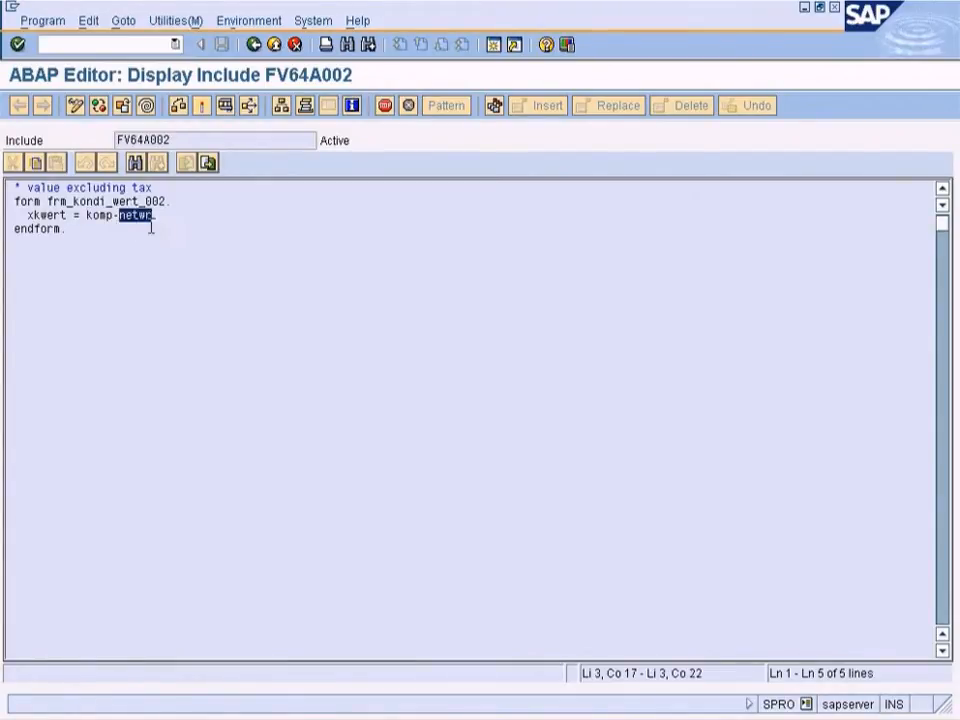
double_click(44, 214)
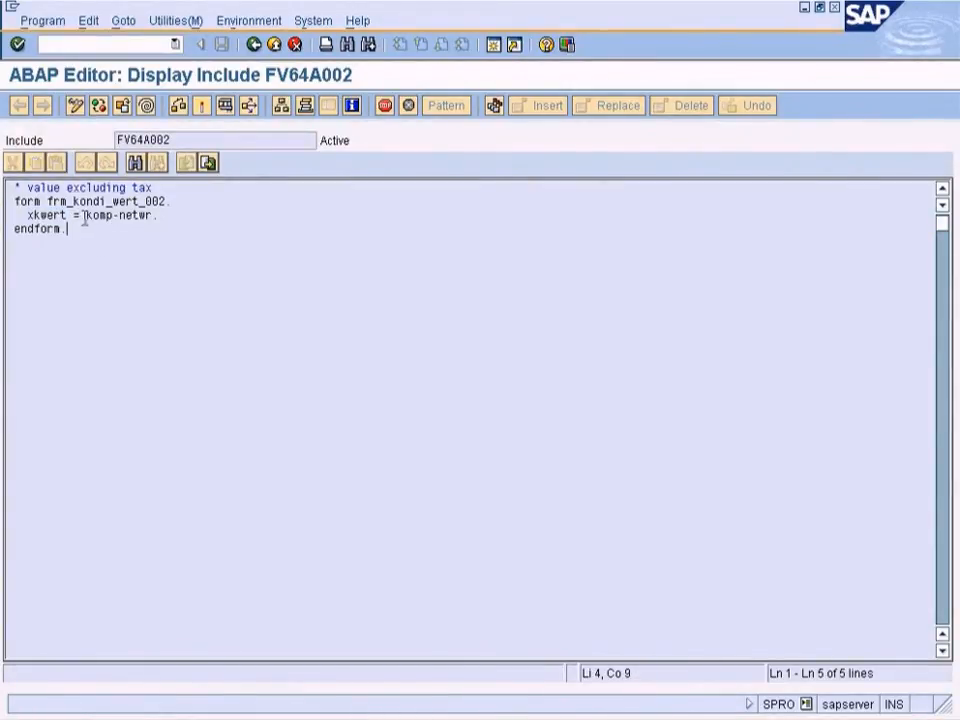
double_click(116, 216)
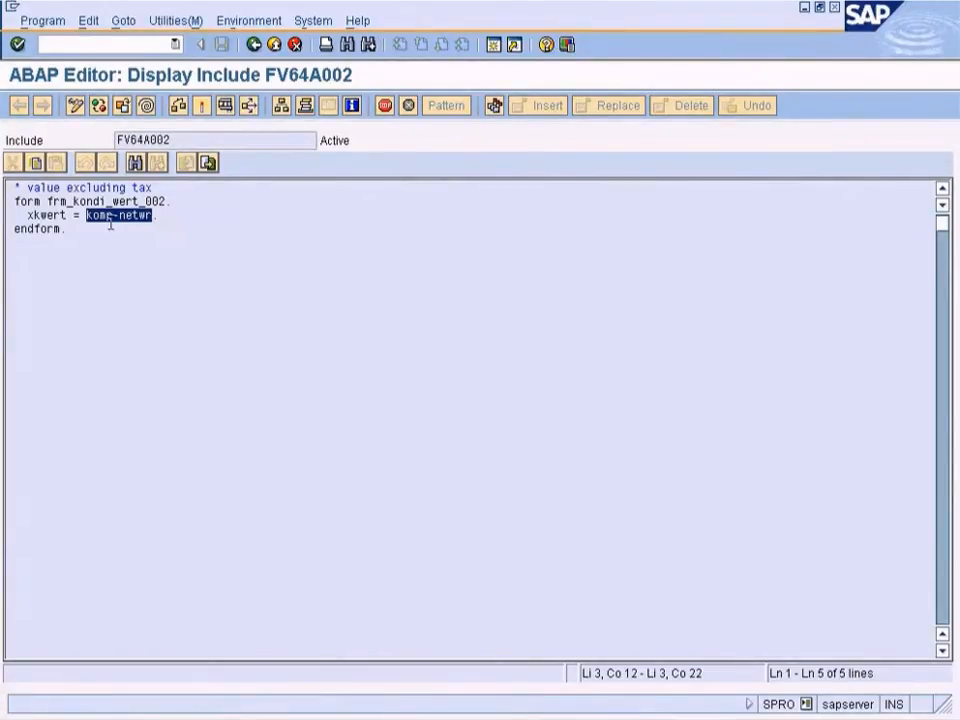
click(116, 214)
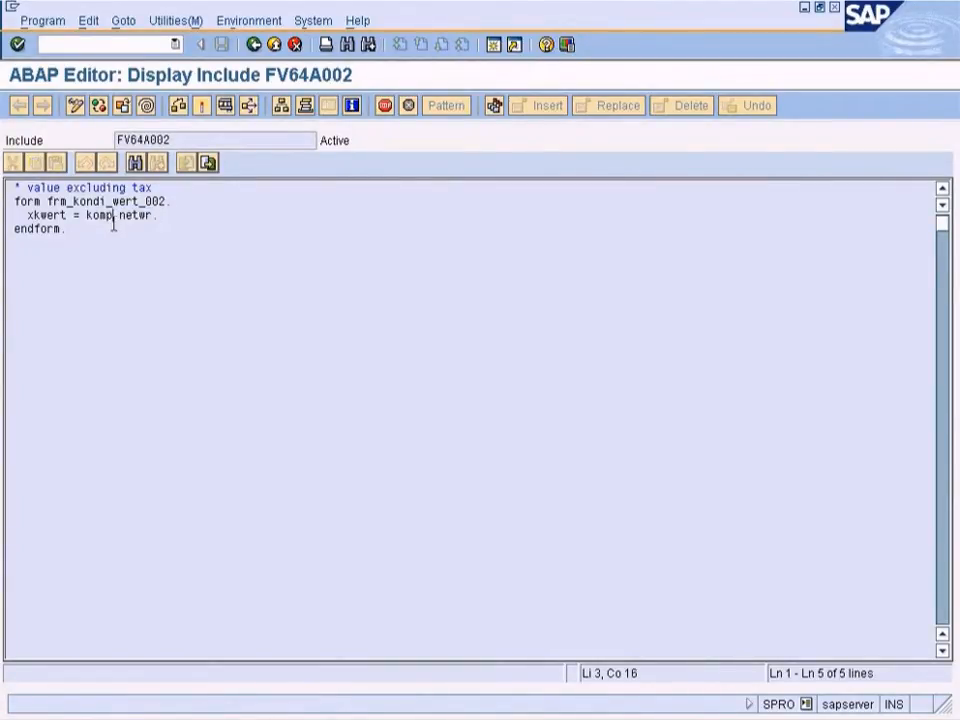
mouse_move(406, 324)
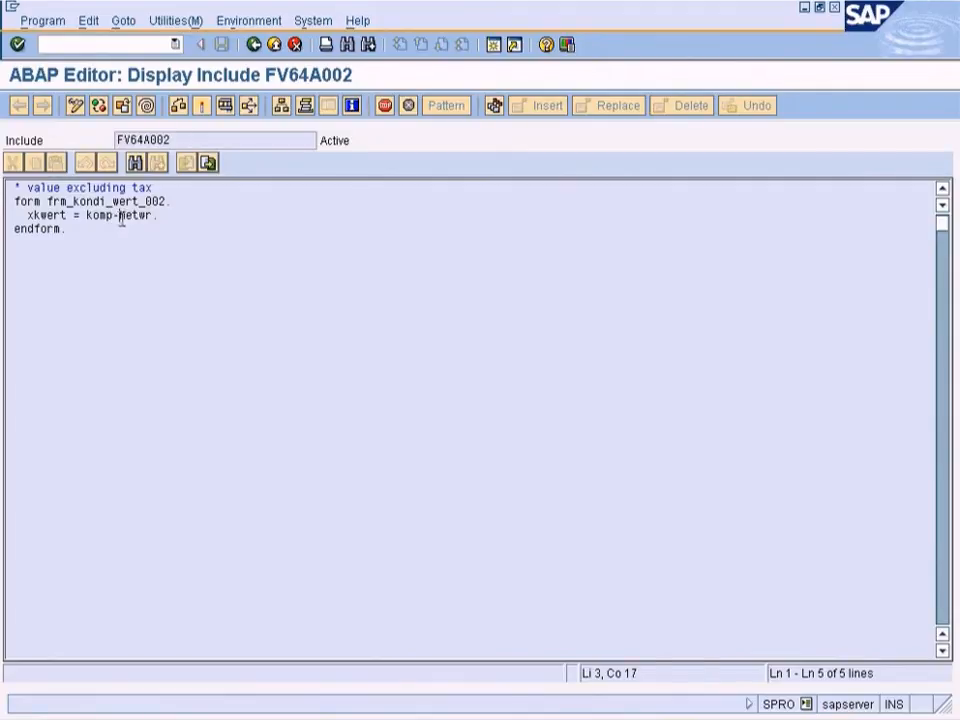
double_click(136, 214)
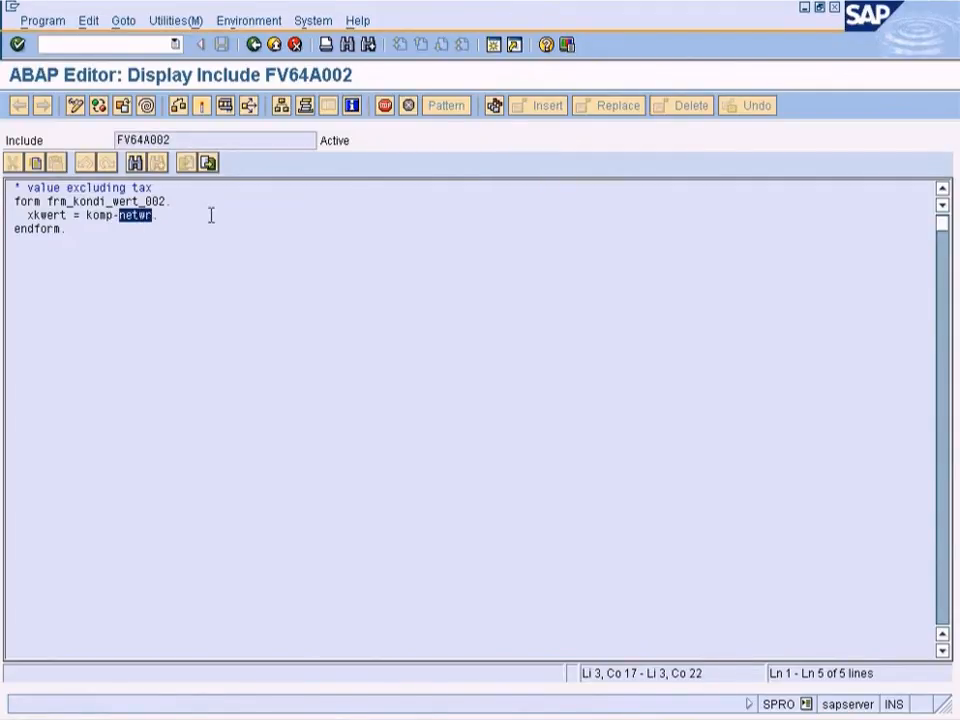
mouse_move(328, 194)
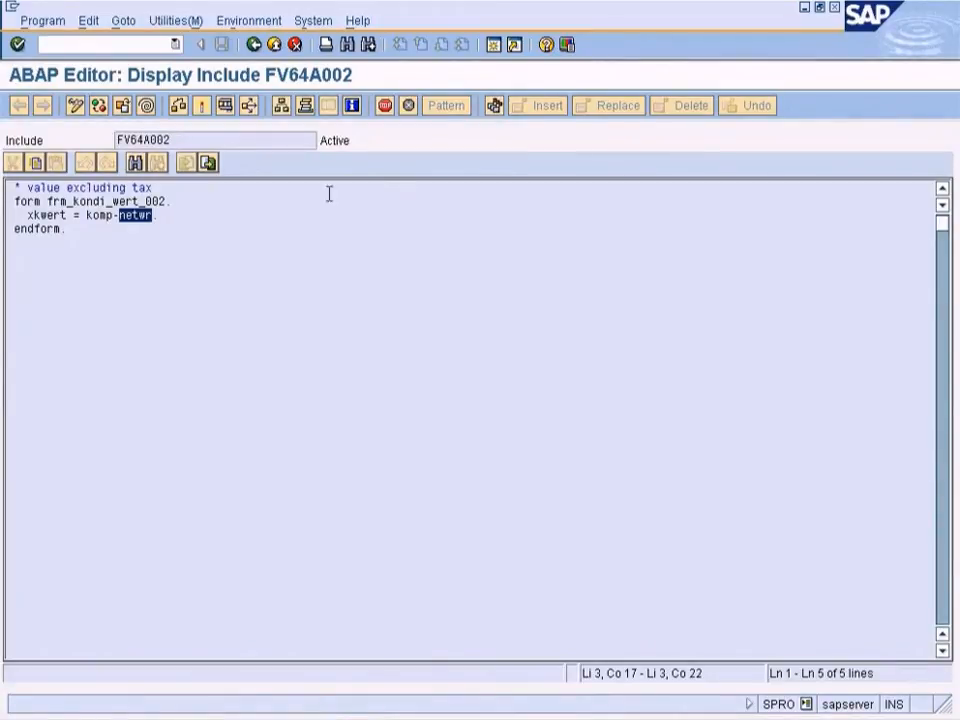
mouse_move(266, 216)
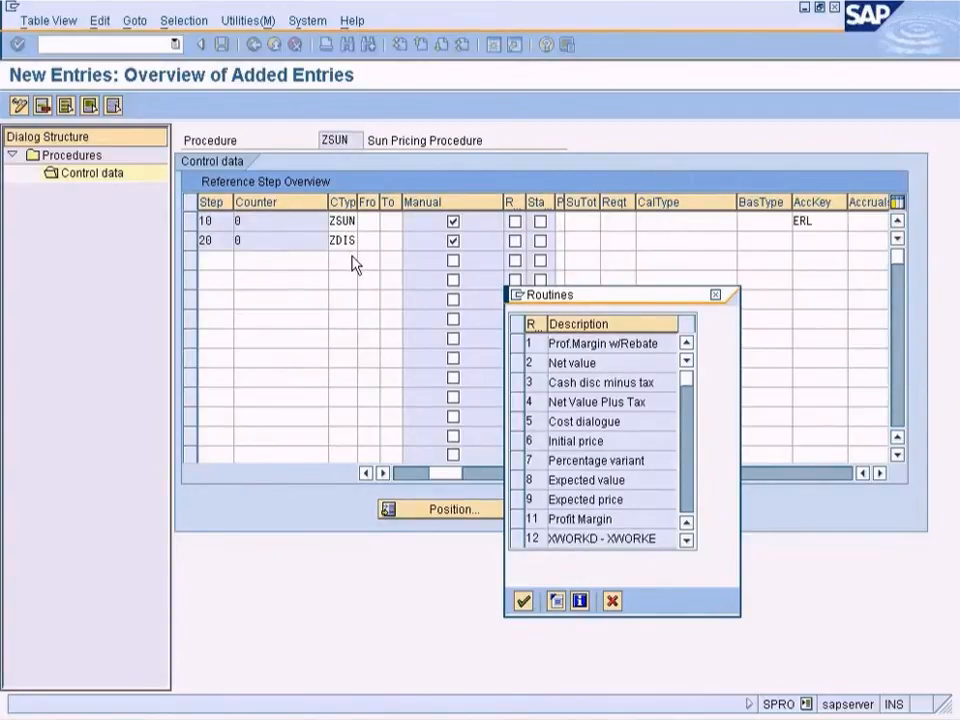
mouse_move(344, 256)
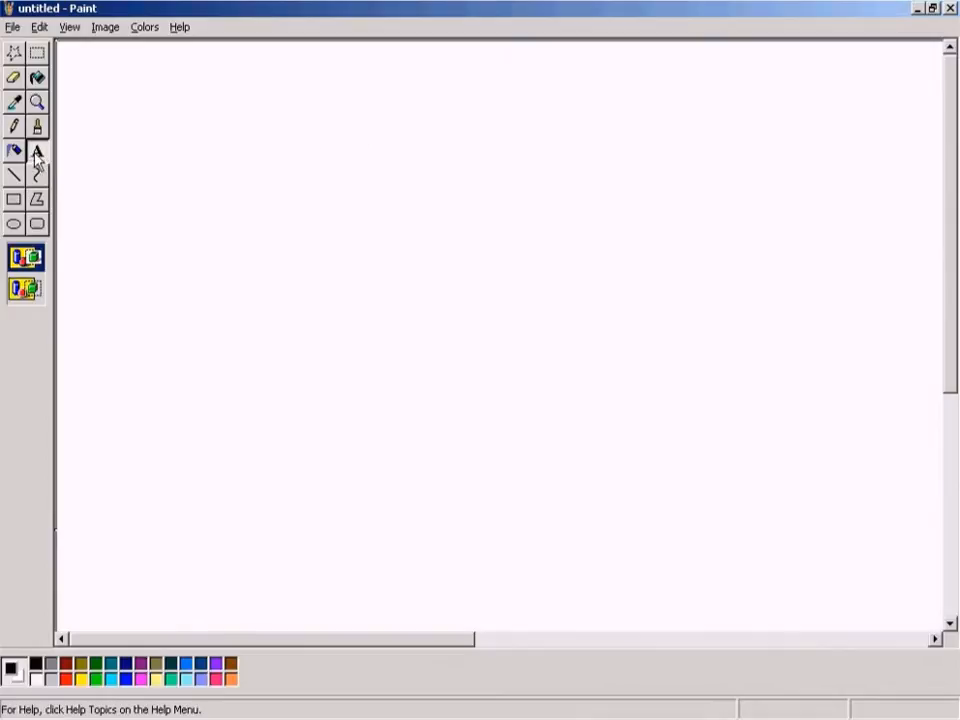
Step: Mark a text box at the canvas top and begin the formula with 'Kom'
drag(102, 136, 444, 172)
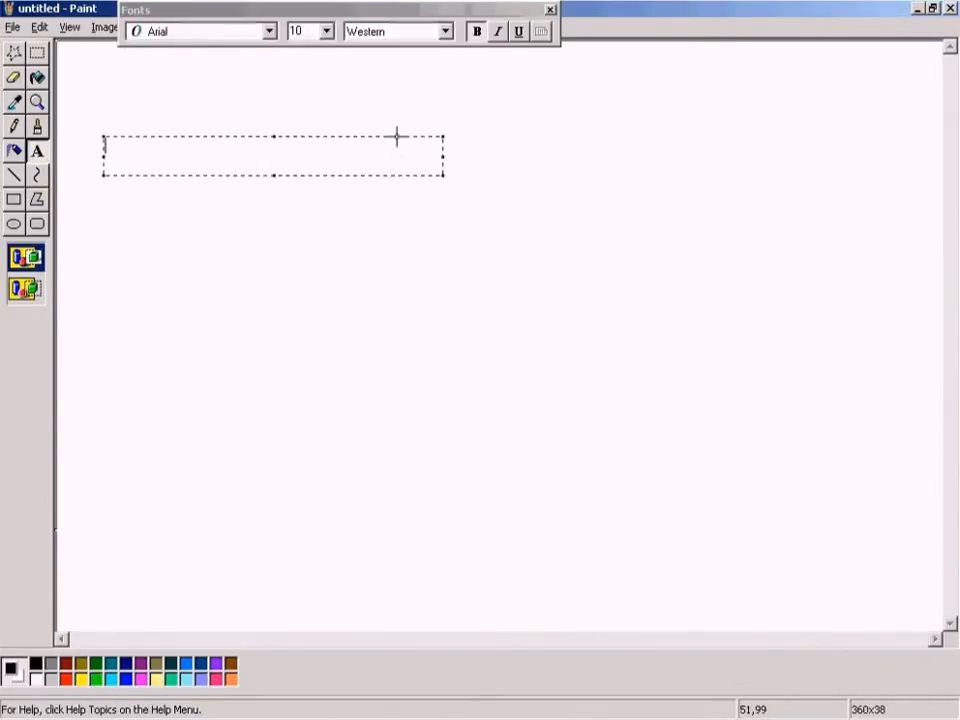
text(Kom)
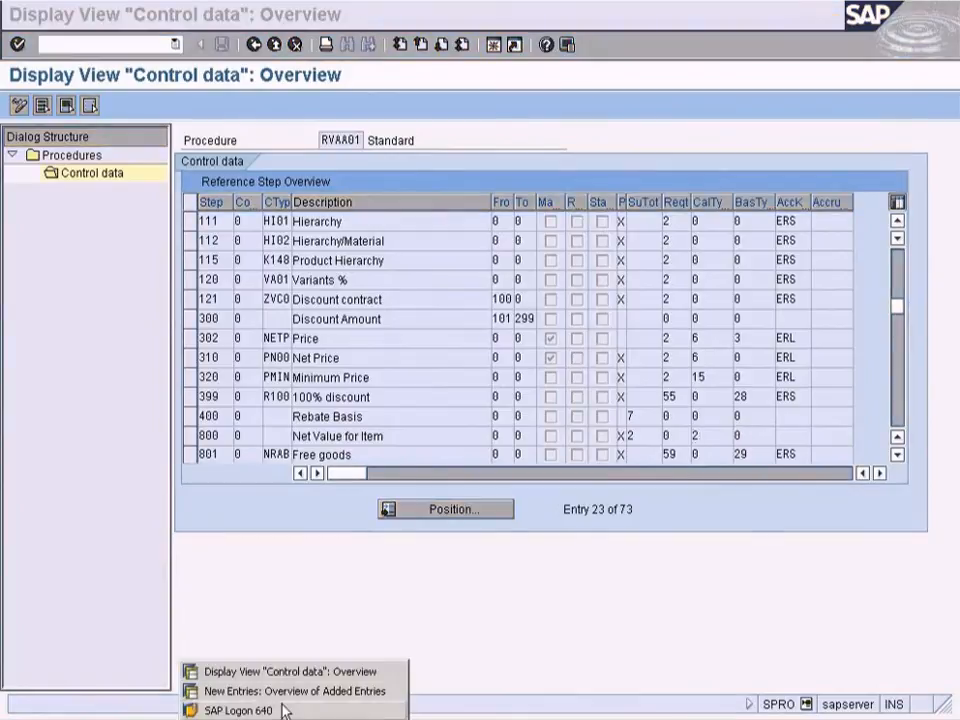
Step: Return to the ZSUN entries session and pick routine 2, Net value
click(272, 692)
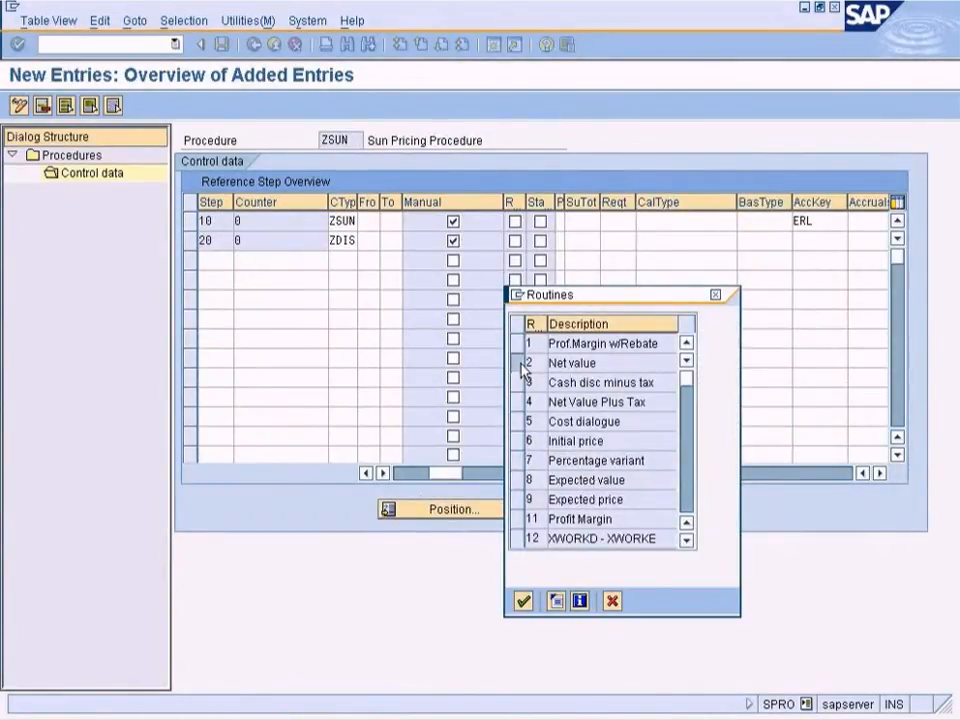
click(572, 364)
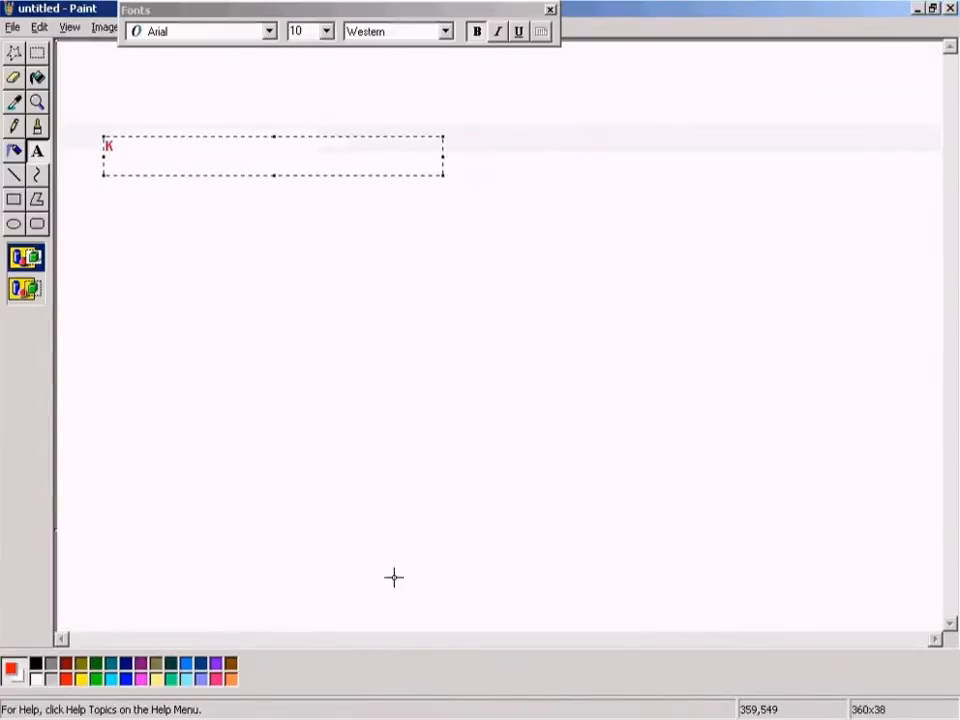
Step: Write 'komp-netwr = (Price + Freight) - Discounts' in red and commit the text
text(omp-netwr)
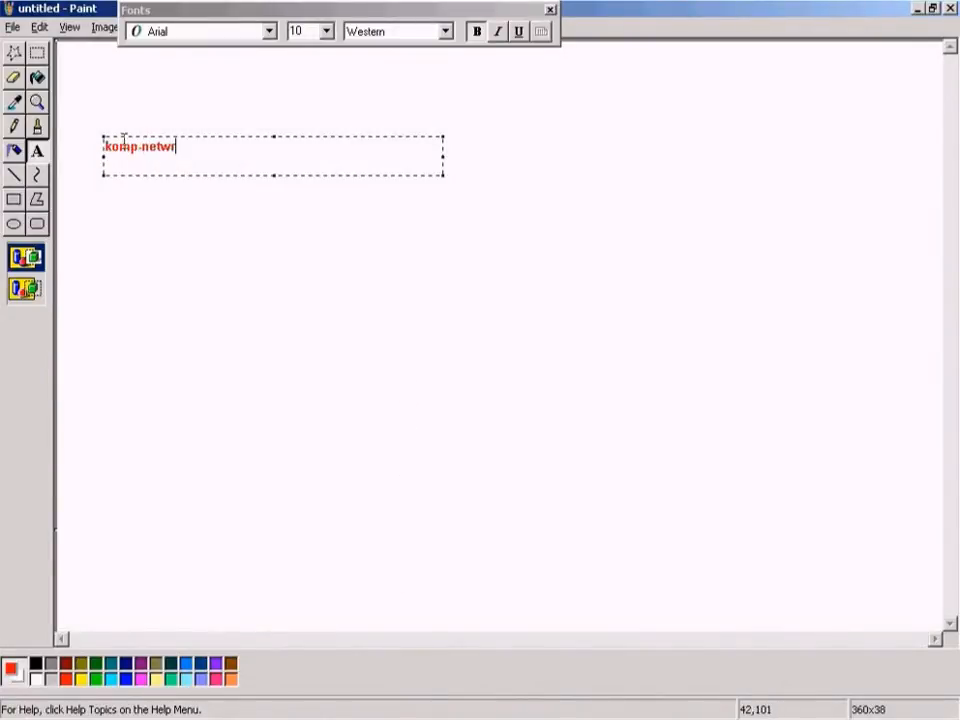
text(=)
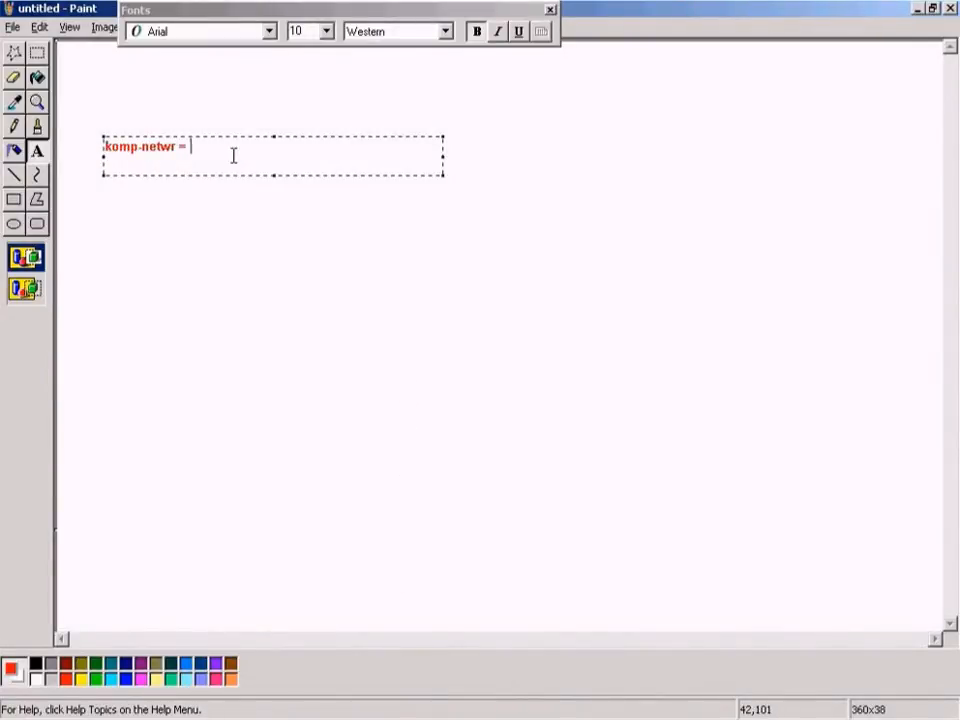
text(Pric)
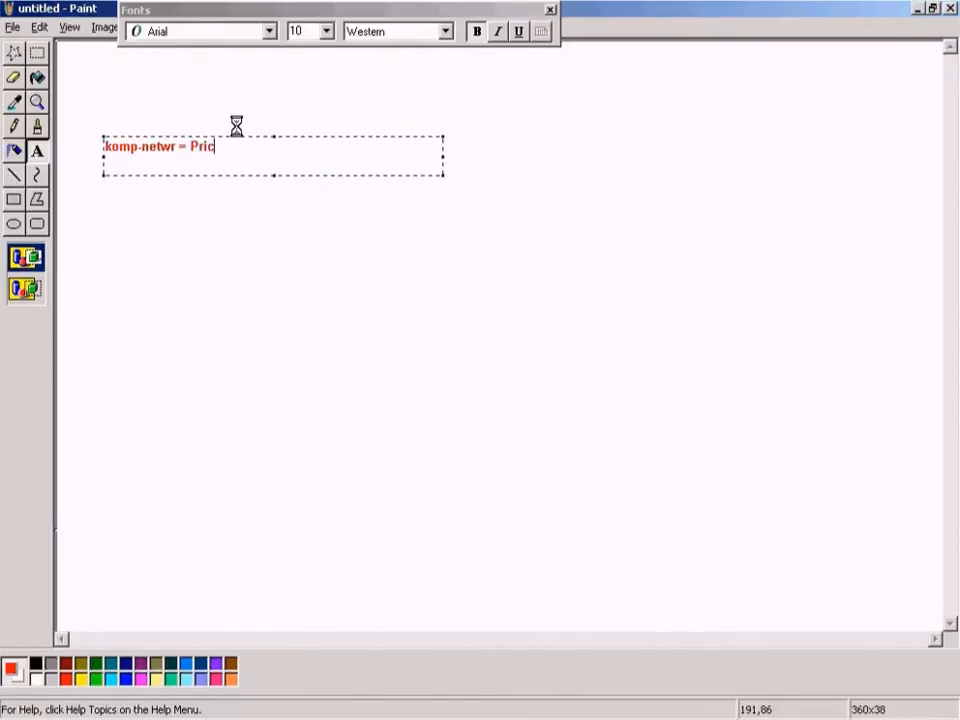
text(e +)
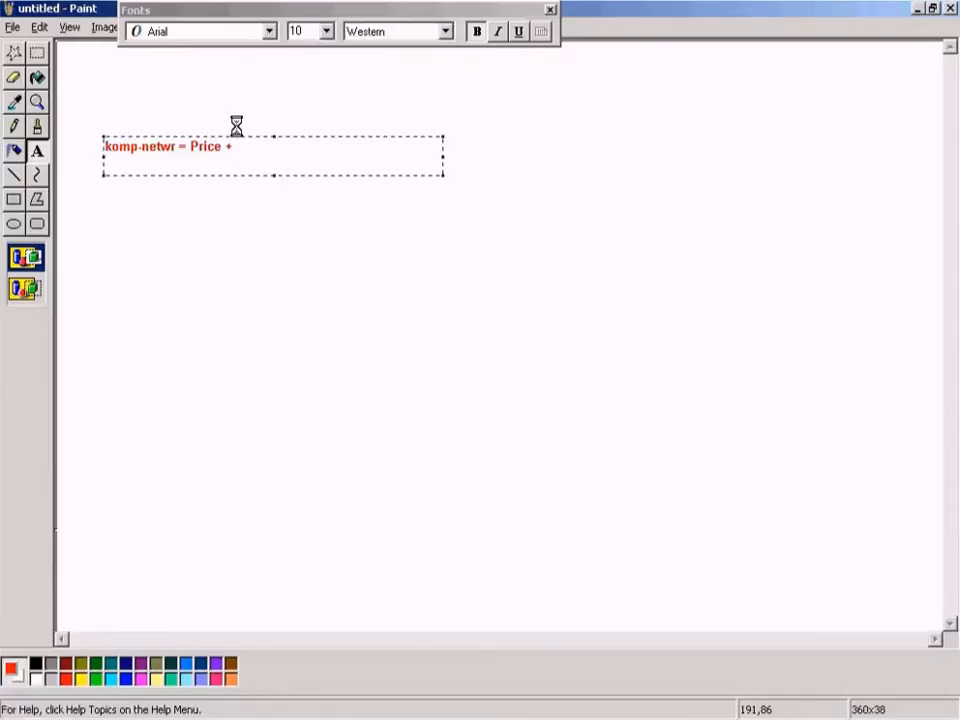
text(Fregt)
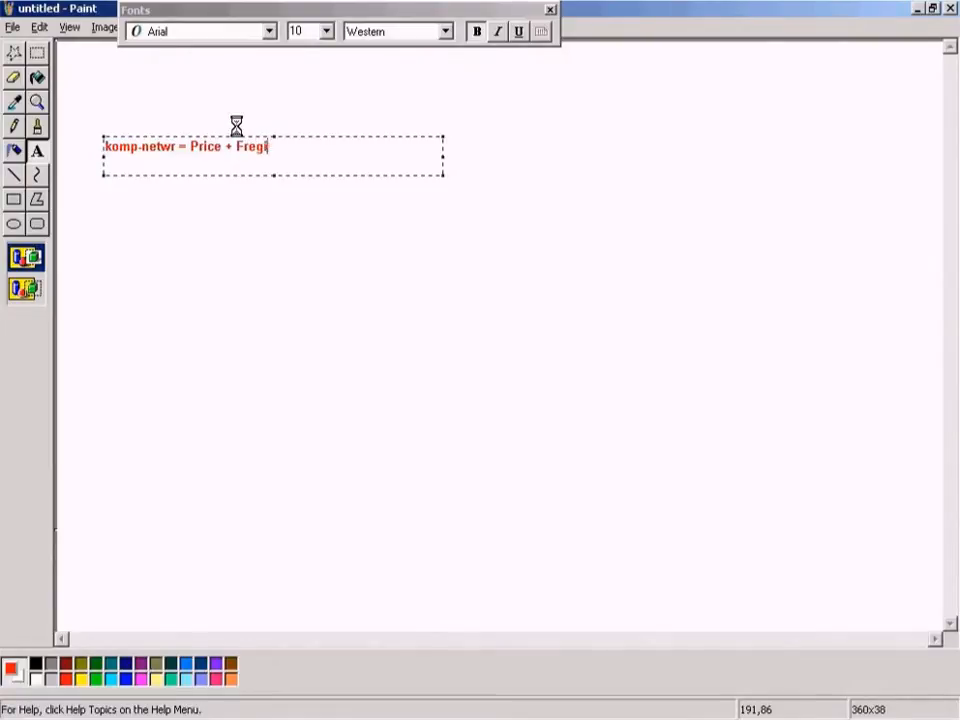
text(ght)
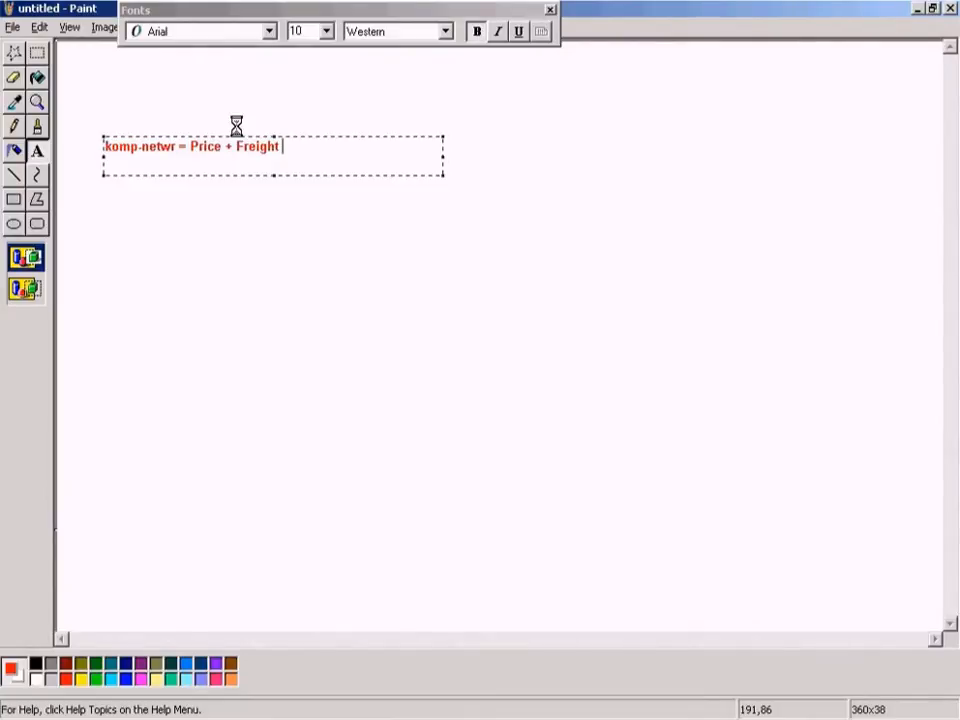
text(()
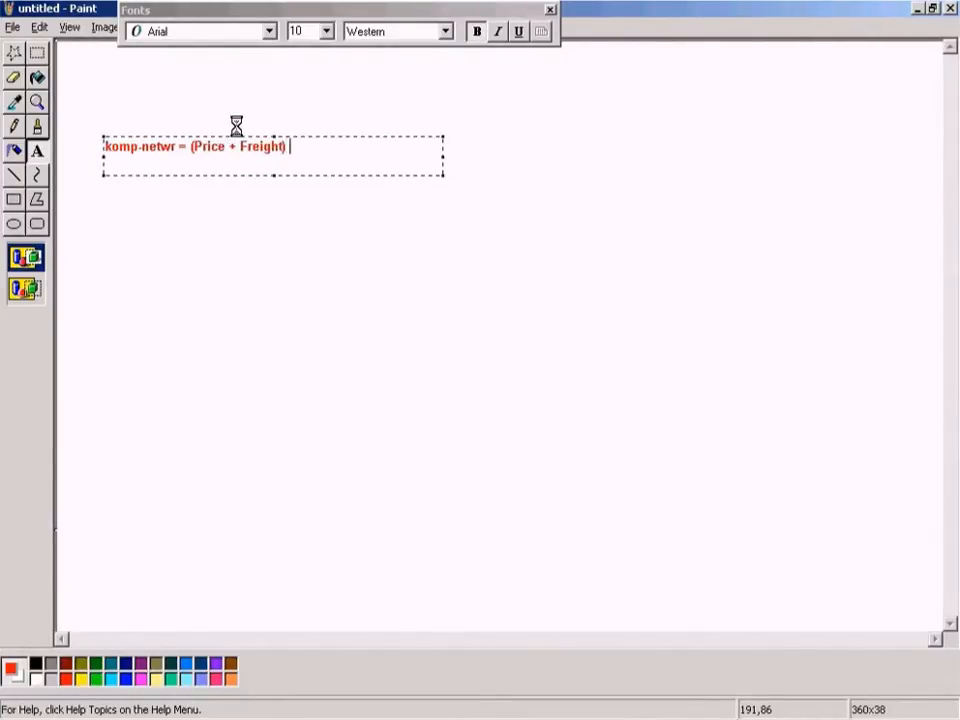
text(- Discount)
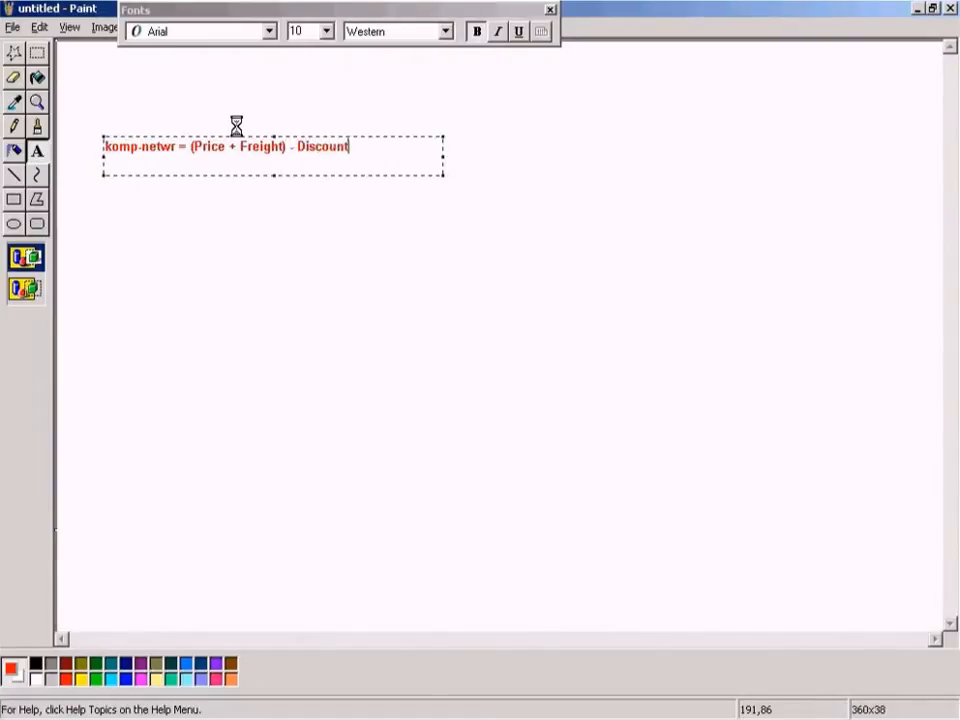
text(s)
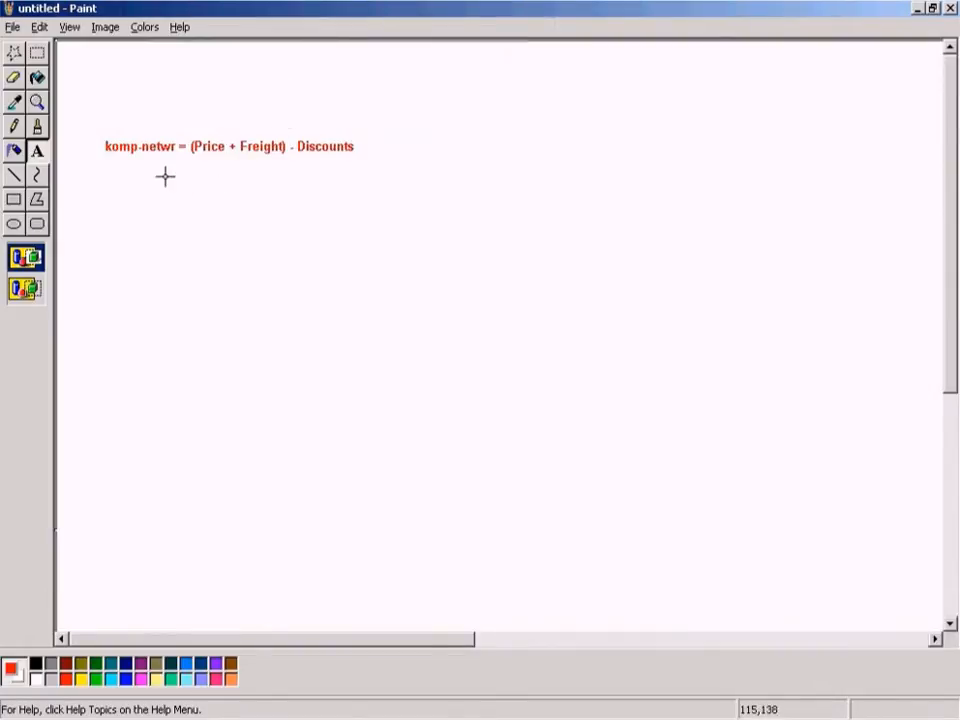
drag(188, 128, 244, 162)
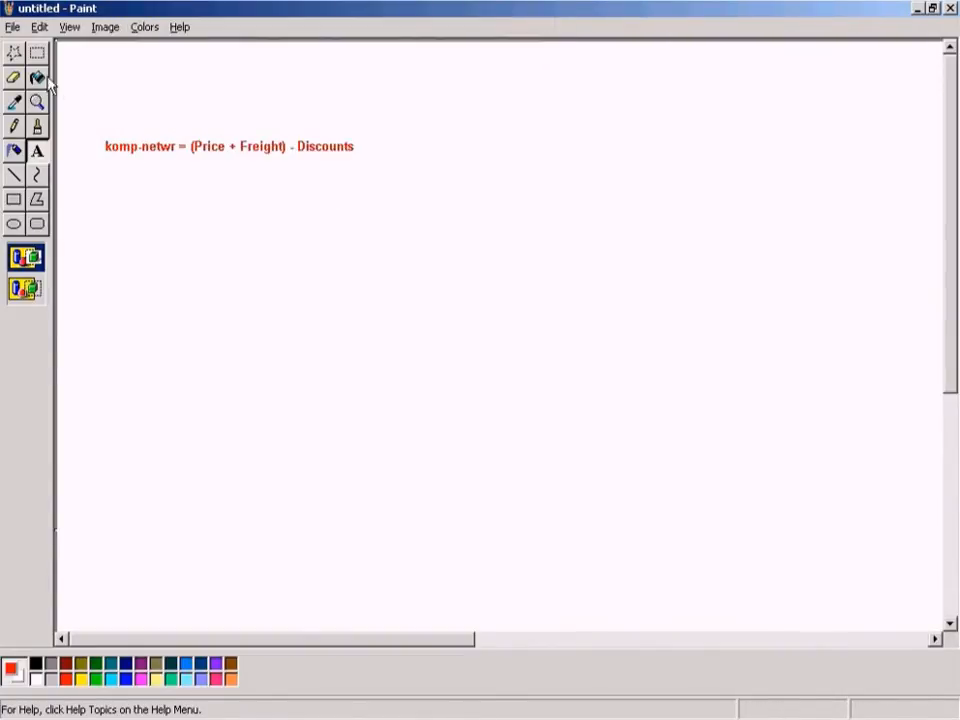
drag(92, 136, 176, 168)
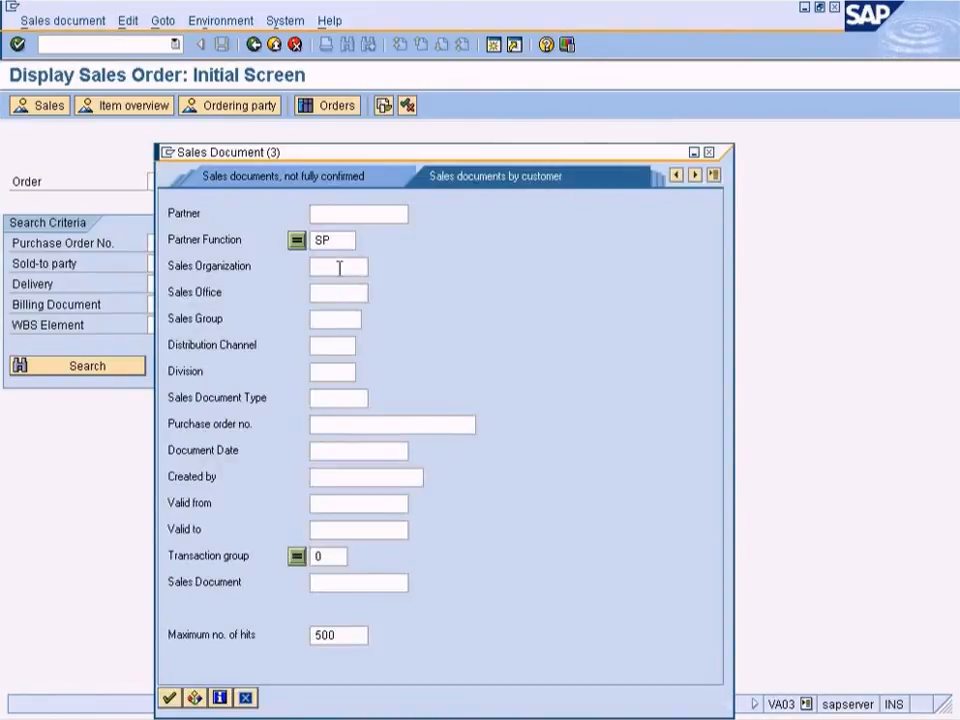
Step: Try a sales organization in the order search help before entering order 11767
click(338, 266)
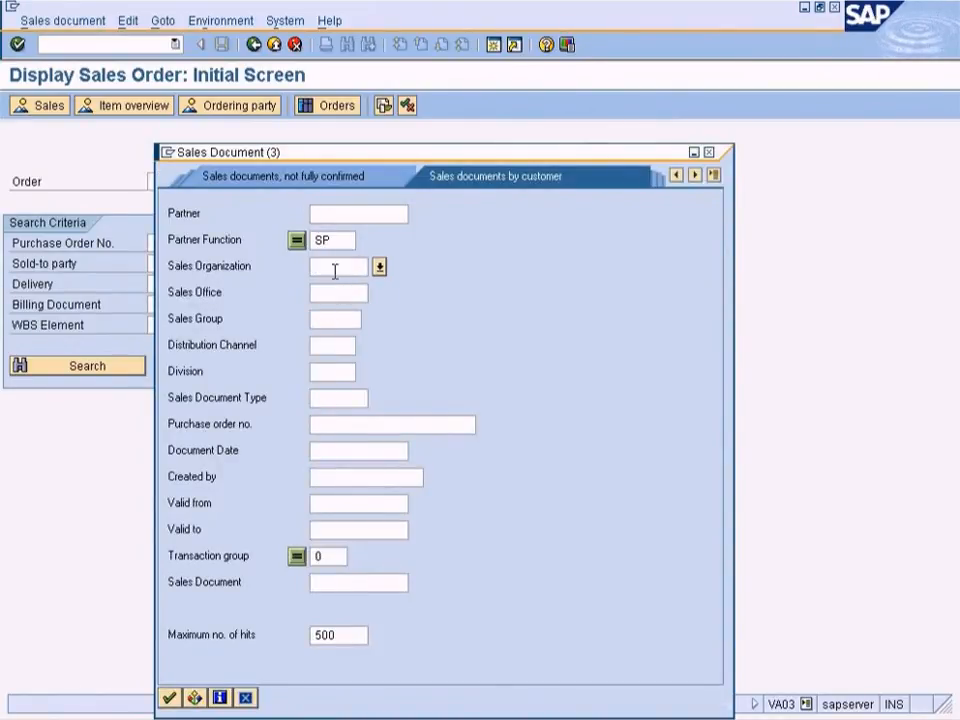
text(ny)
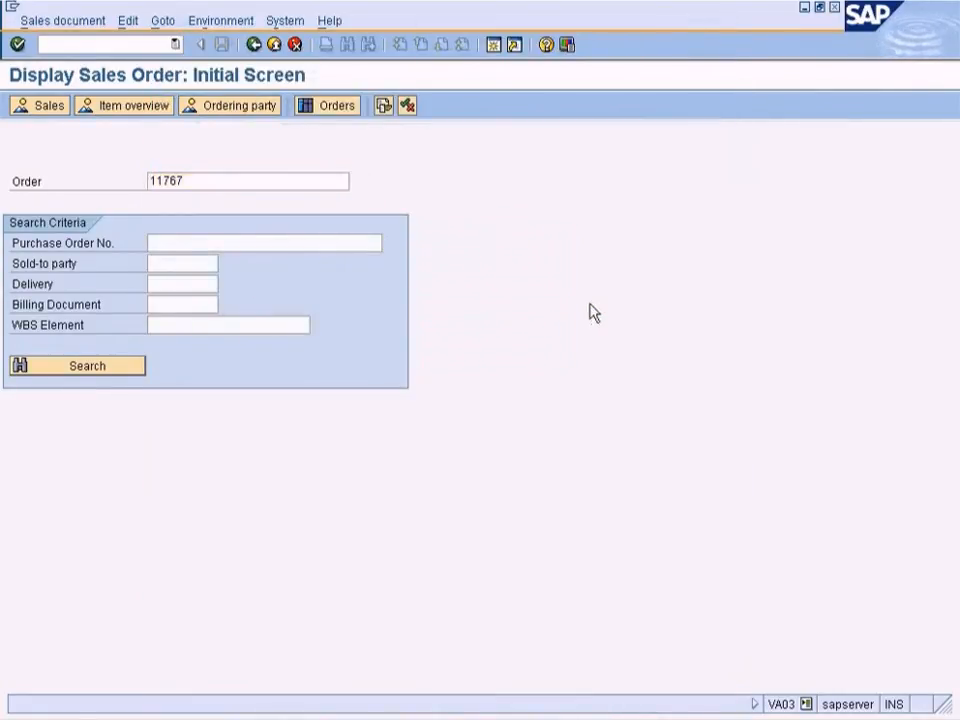
mouse_move(482, 284)
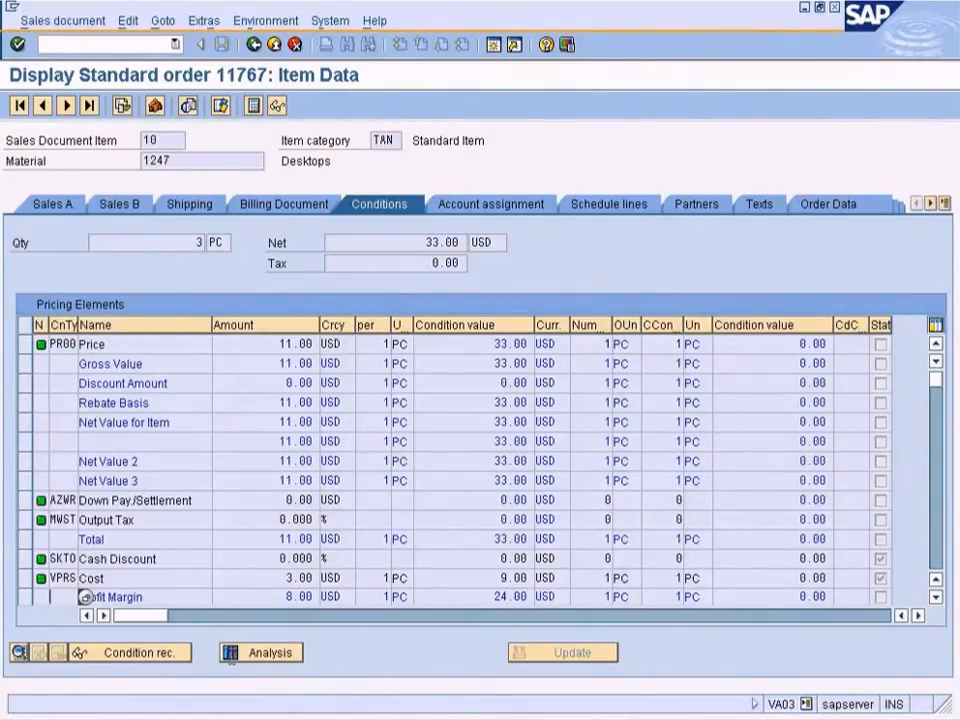
mouse_move(164, 448)
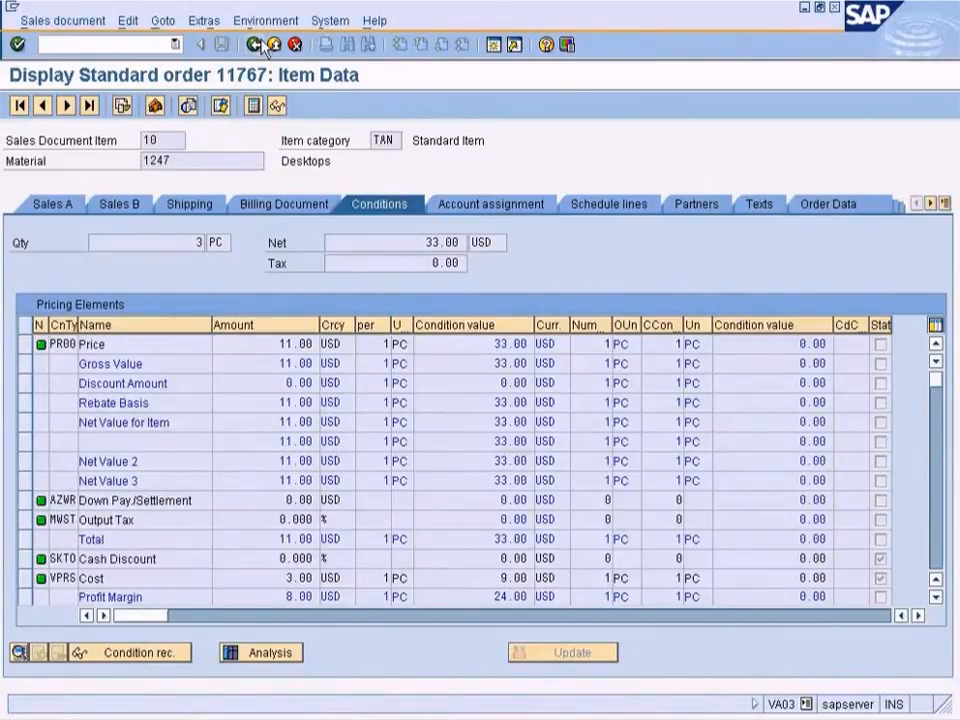
Step: Go back from item 10's conditions to the order 11767 overview
click(248, 44)
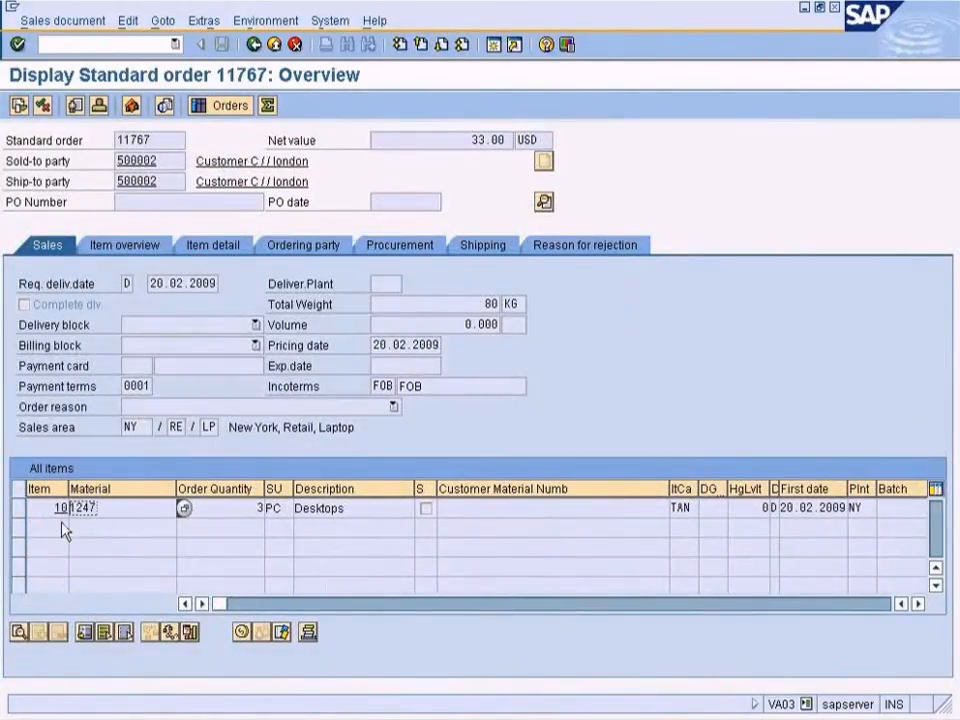